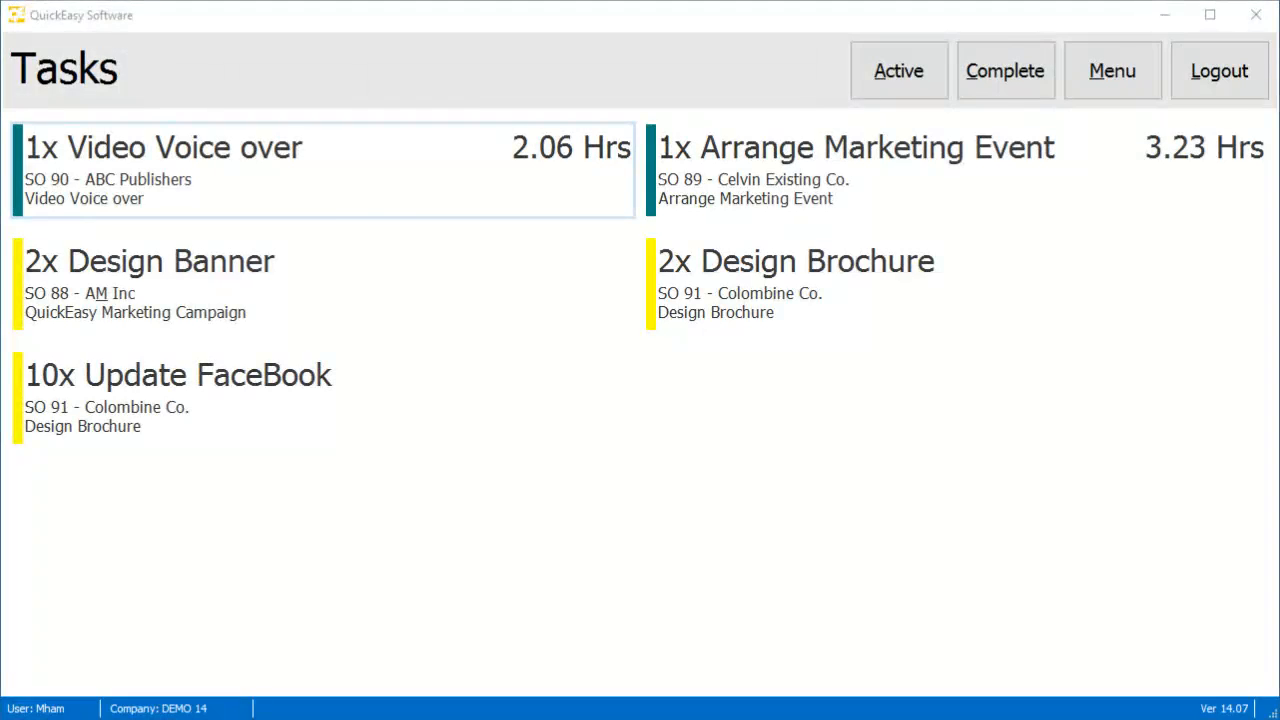
# Bring up the Tasks list in the Timekeeping app with the monthly e-mail task shown.
pyautogui.click(1208, 14)
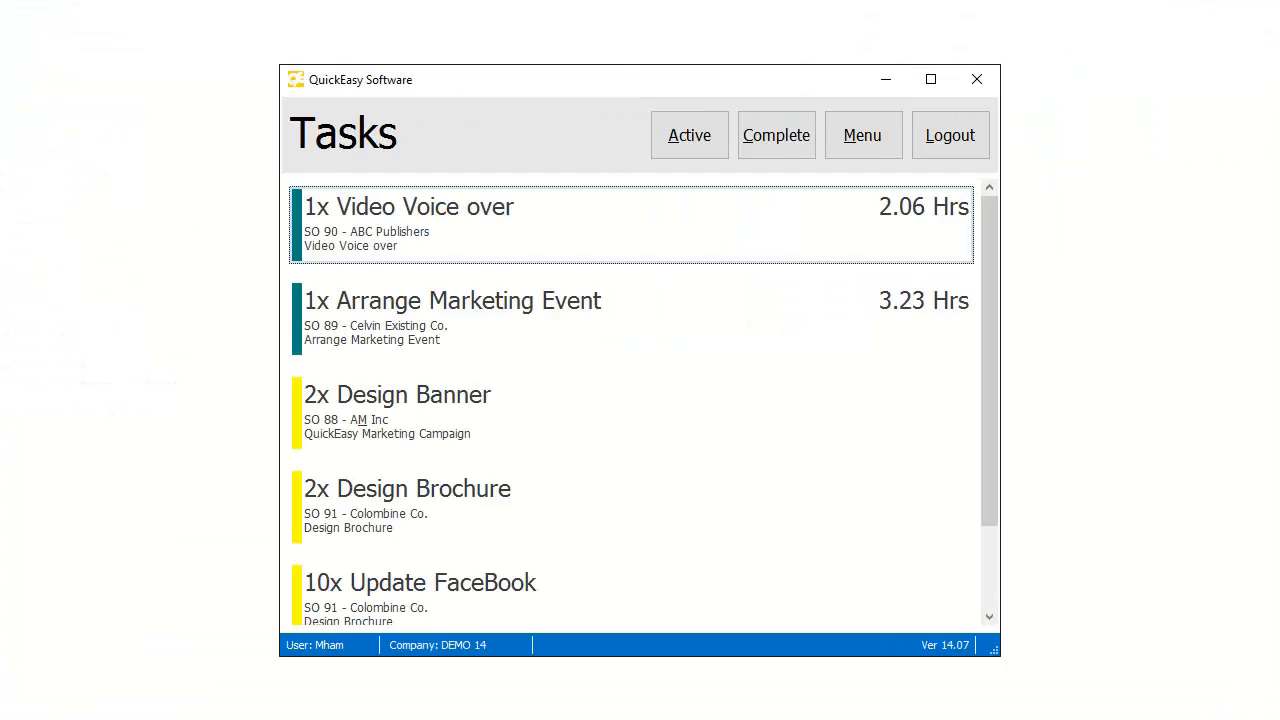
pyautogui.click(930, 80)
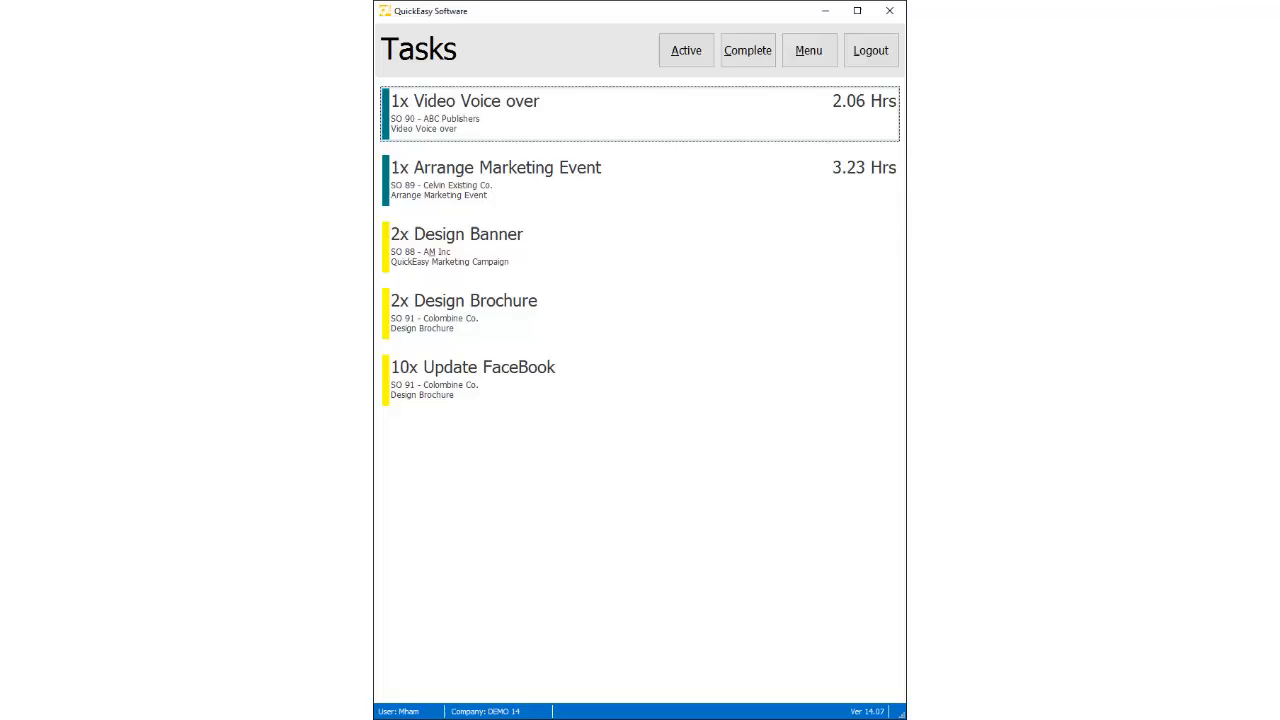
pyautogui.click(808, 50)
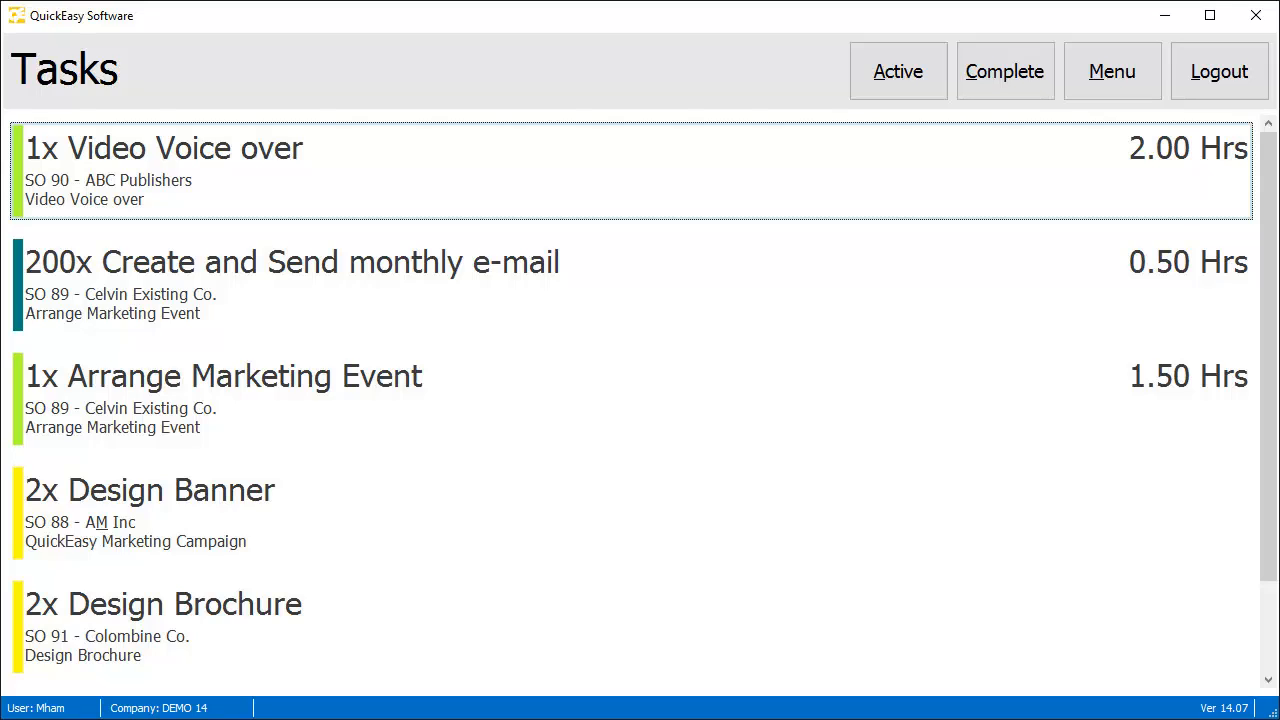
pyautogui.click(110, 190)
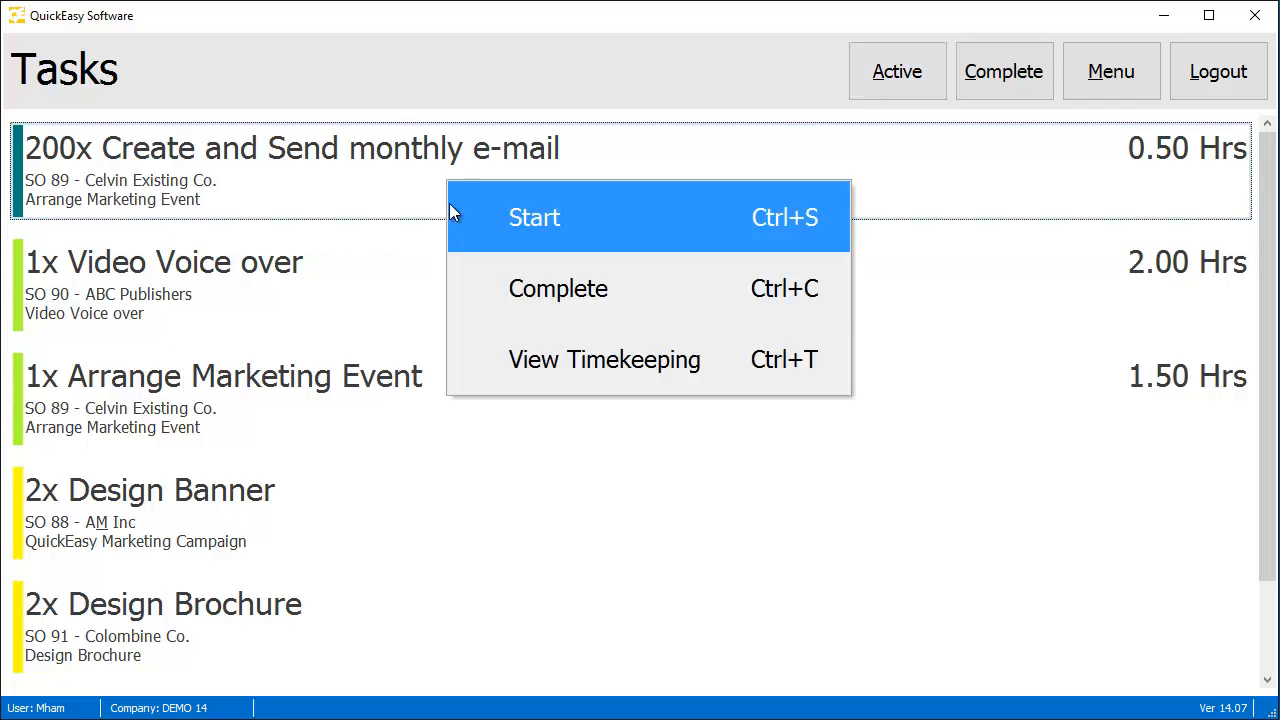
# Mark the 200x Create and Send monthly e-mail task Complete and check the Planning Board.
pyautogui.click(534, 216)
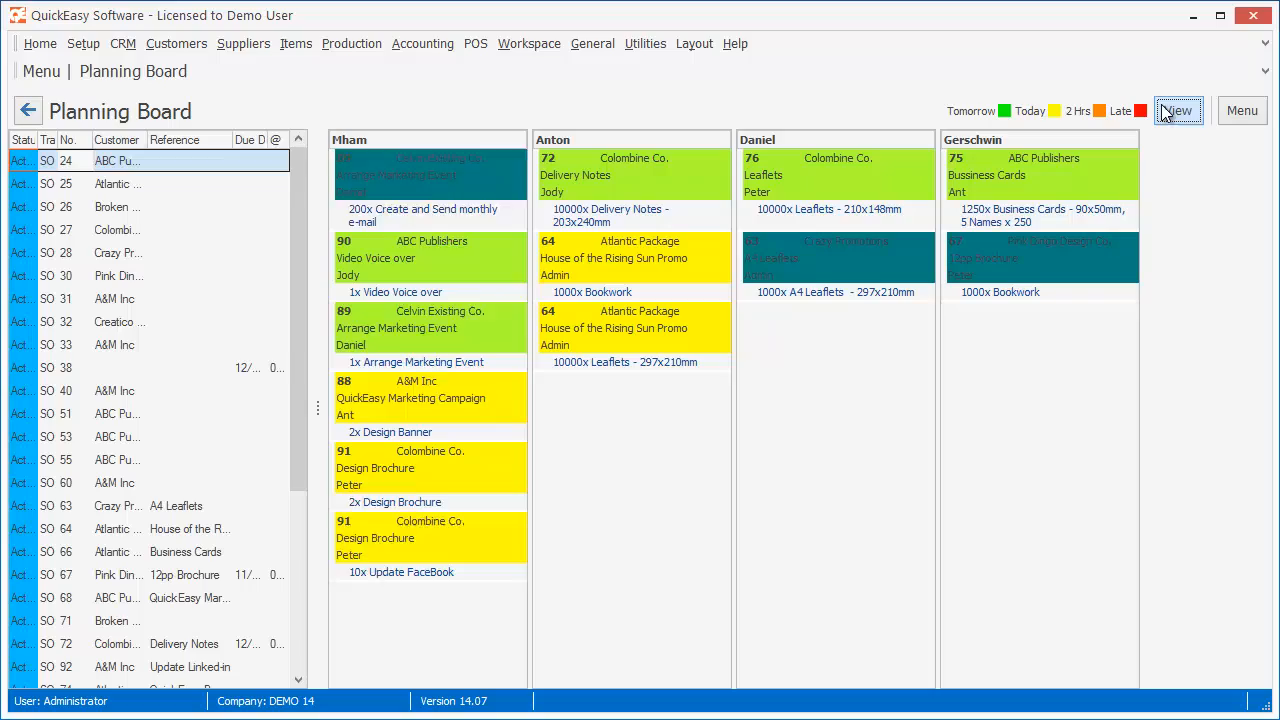
pyautogui.click(1178, 112)
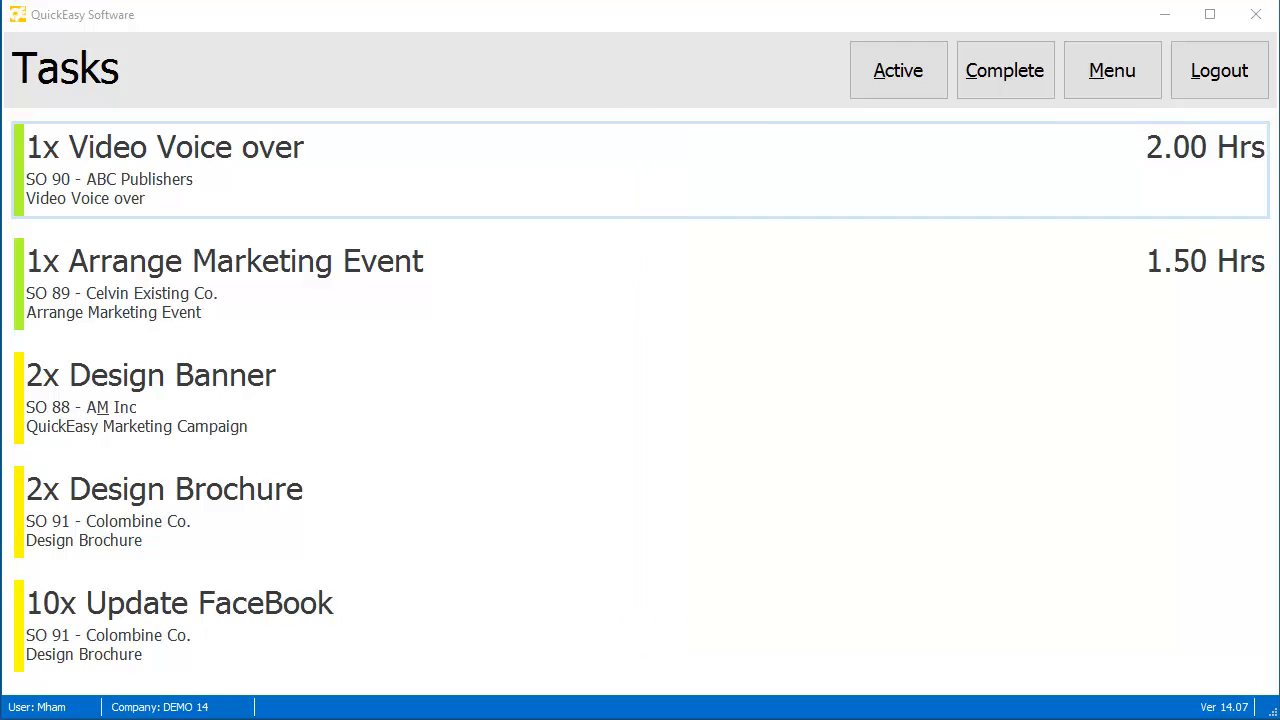
pyautogui.moveTo(494, 276)
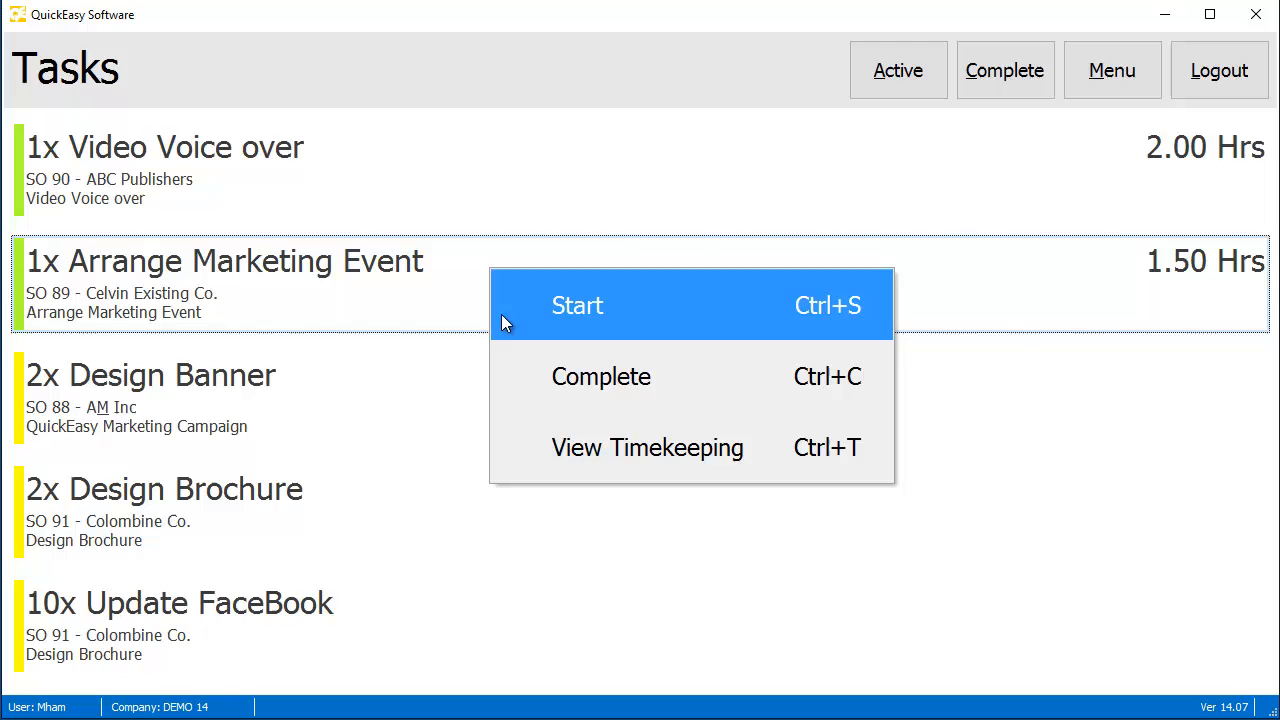
# Start timing the 1x Arrange Marketing Event task so it moves to the top.
pyautogui.click(576, 304)
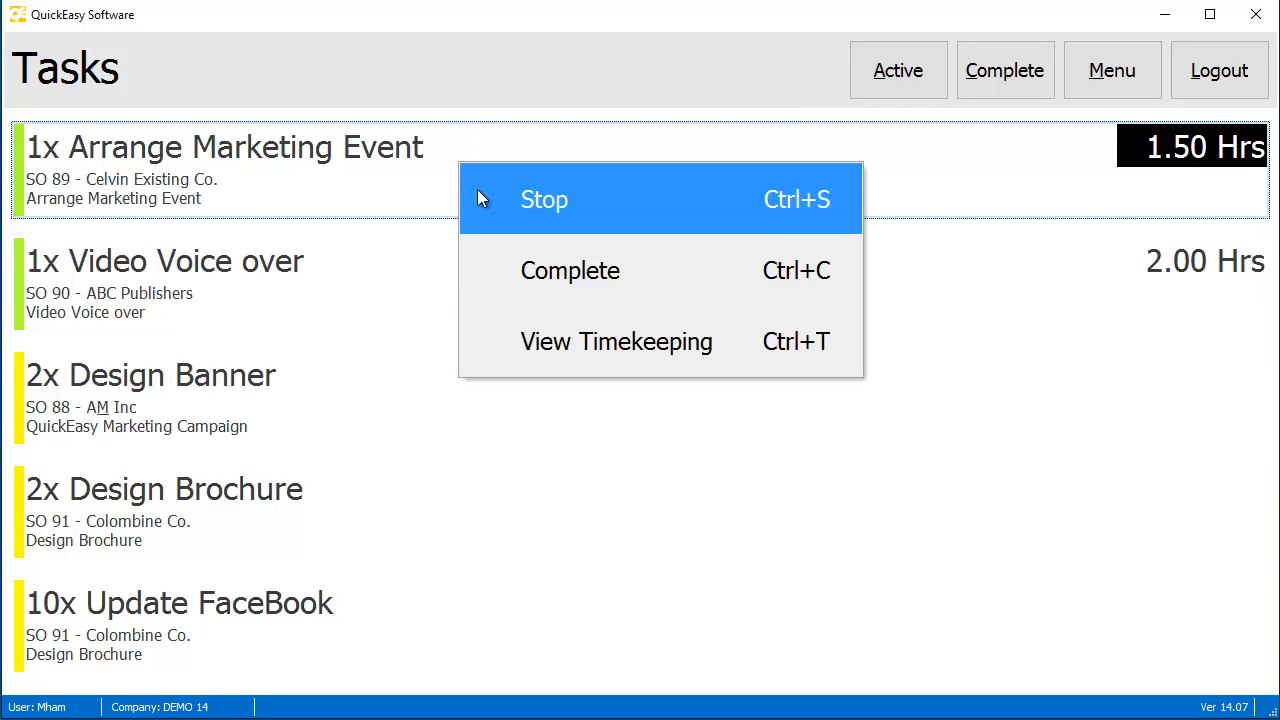
# Stop Arrange Marketing Event with the note 'Breaking for lunch' at 2.23 hours.
pyautogui.click(544, 200)
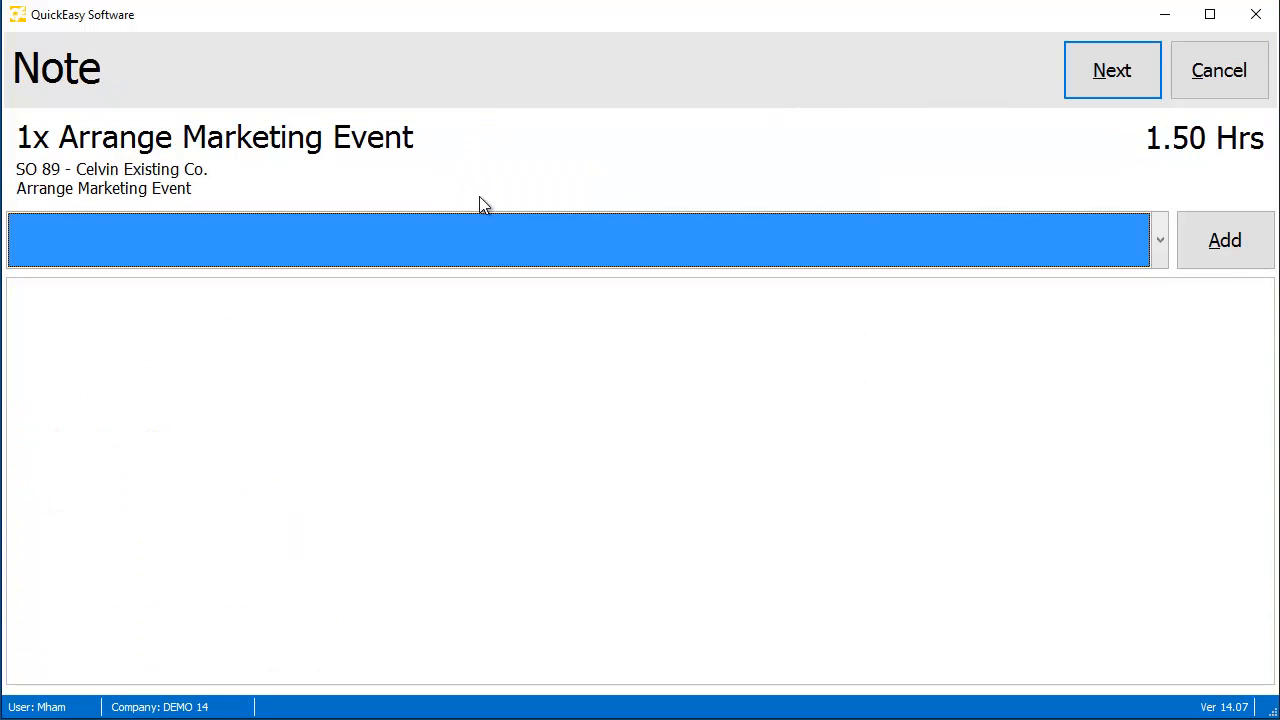
pyautogui.moveTo(978, 222)
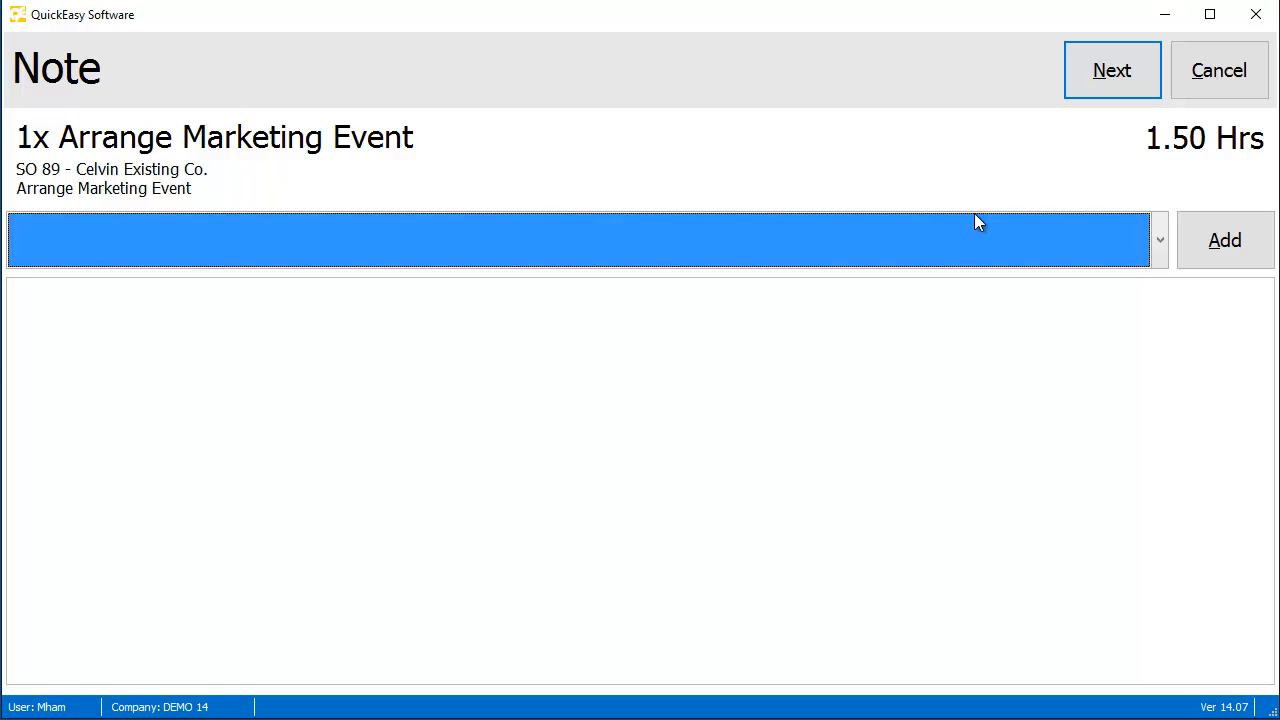
pyautogui.write('Breaking for lunch')
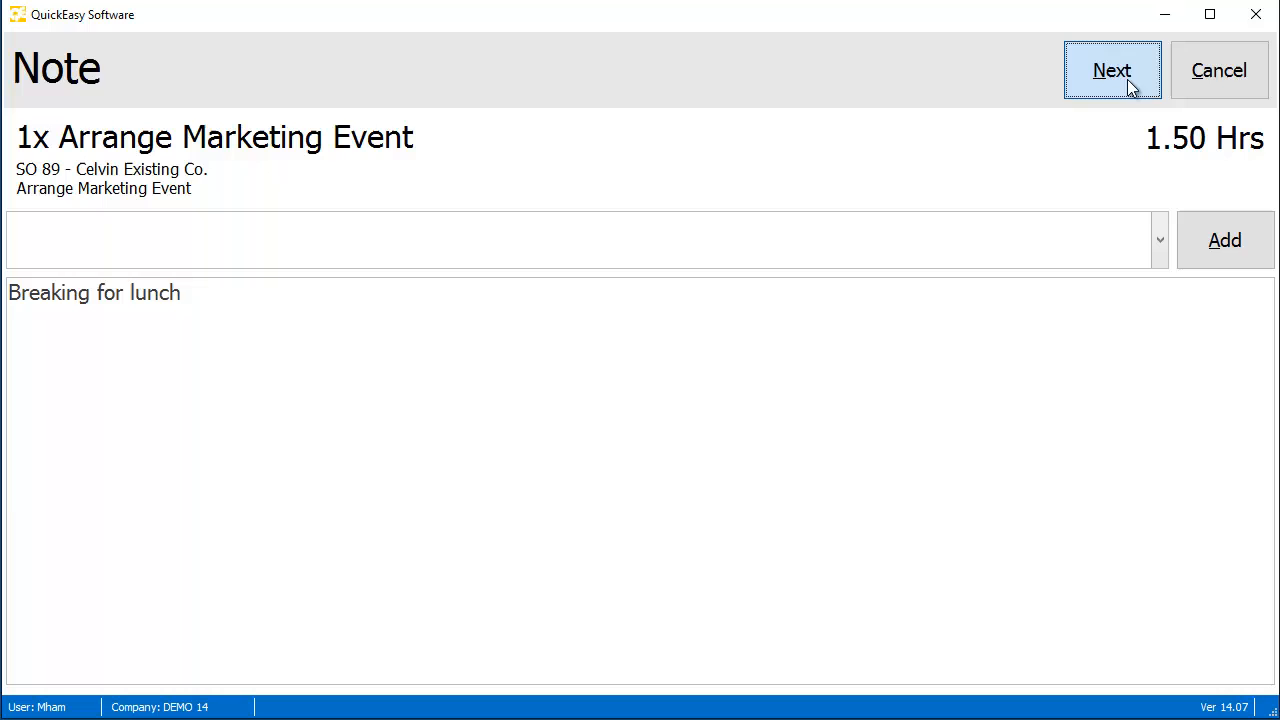
pyautogui.click(1112, 70)
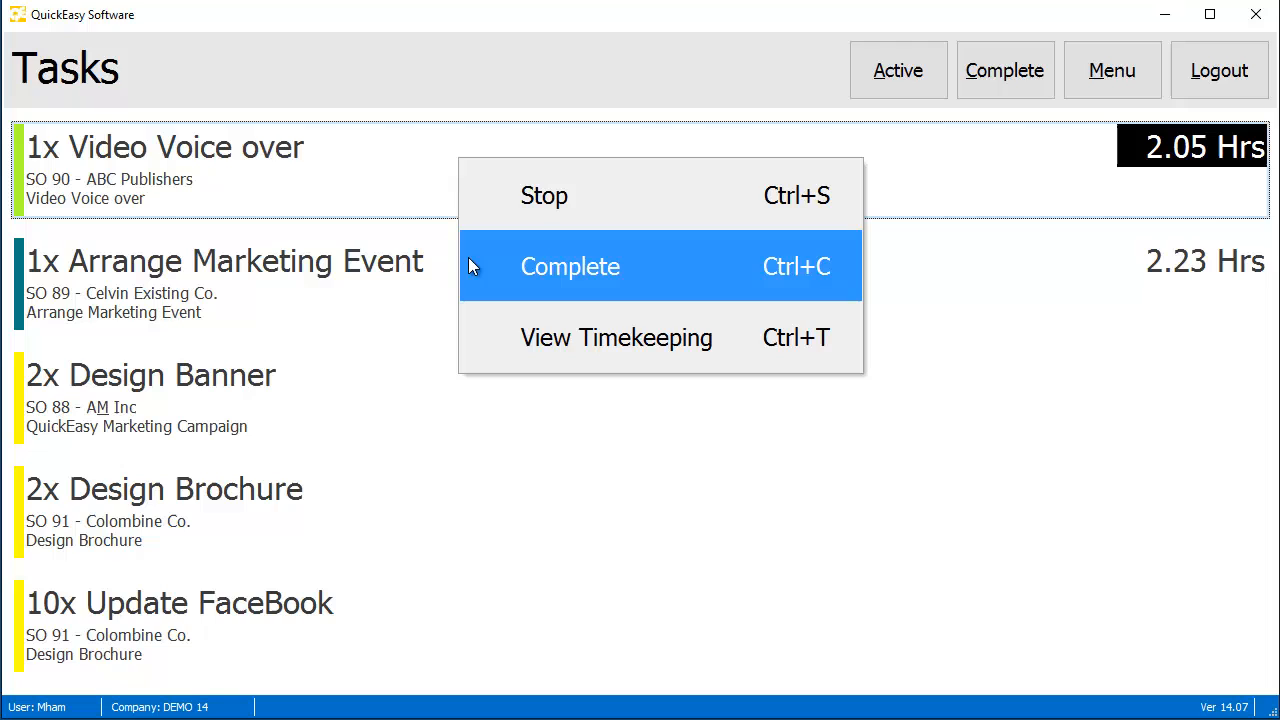
# Mark the 1x Video Voice over task Complete, leaving four open tasks.
pyautogui.click(570, 266)
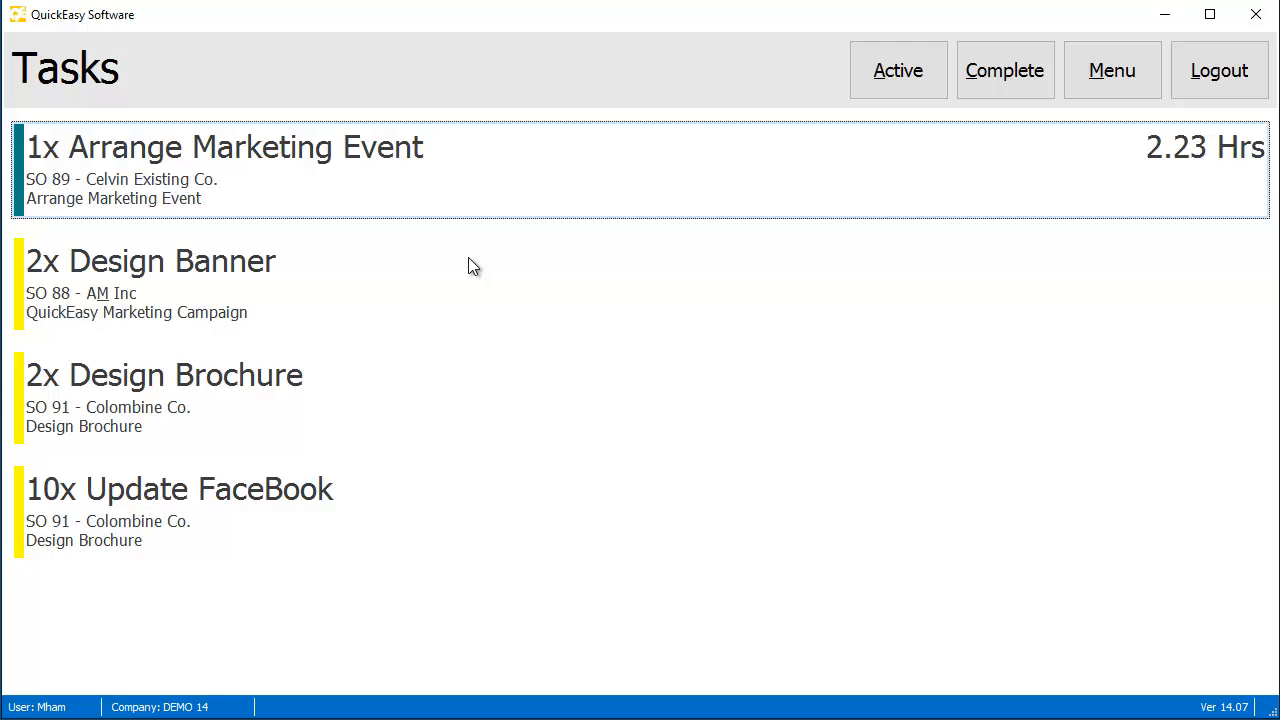
pyautogui.moveTo(716, 204)
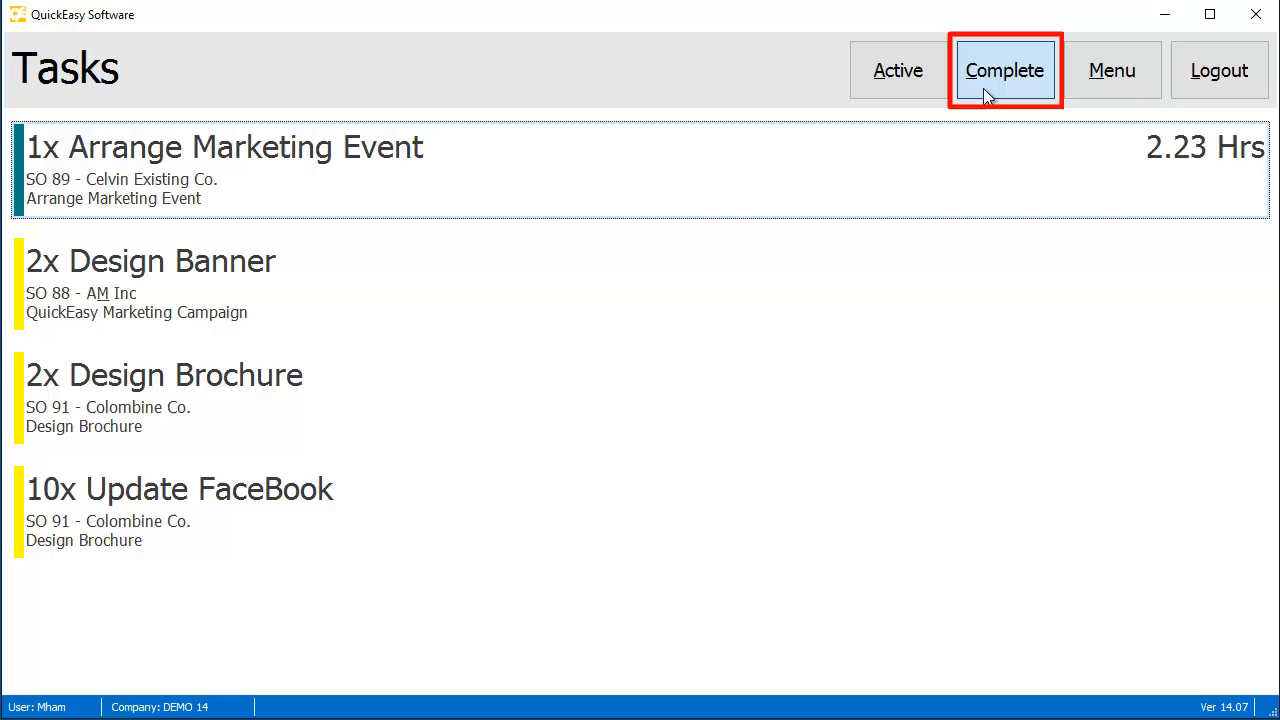
# Set the completed Video Voice over task back to Part-Complete and return to the Active list.
pyautogui.click(1004, 70)
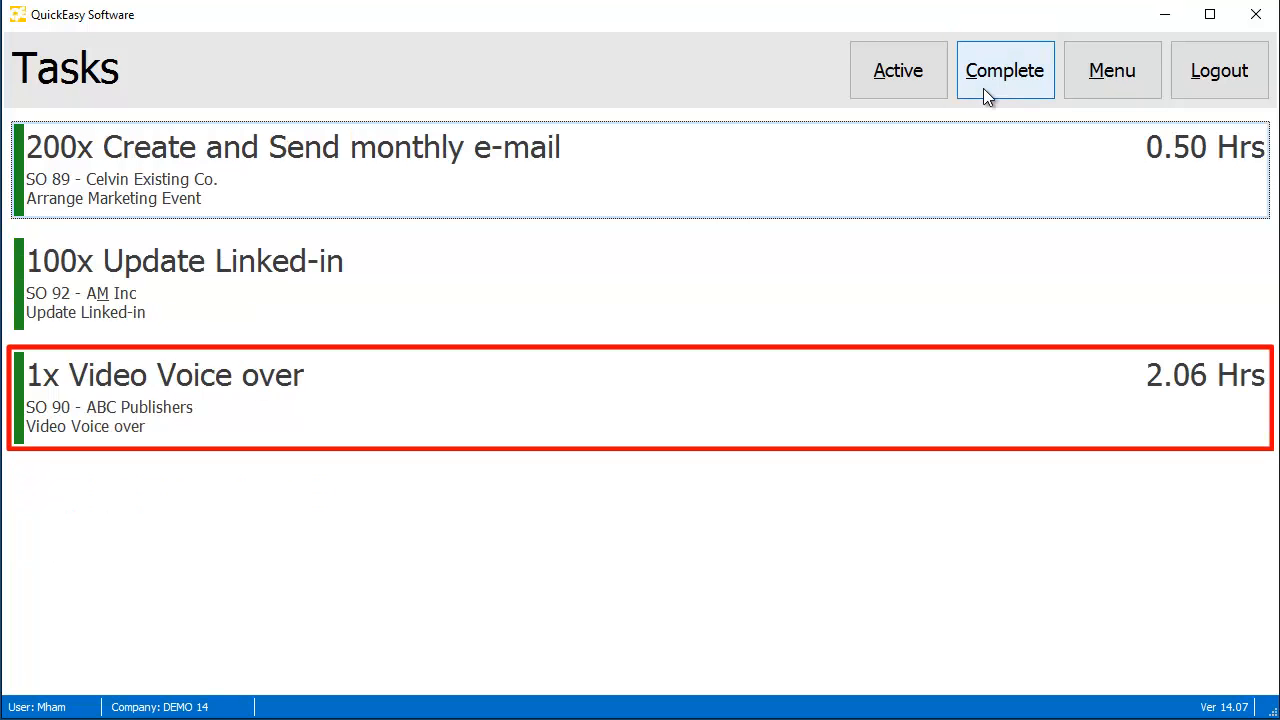
pyautogui.click(1004, 70)
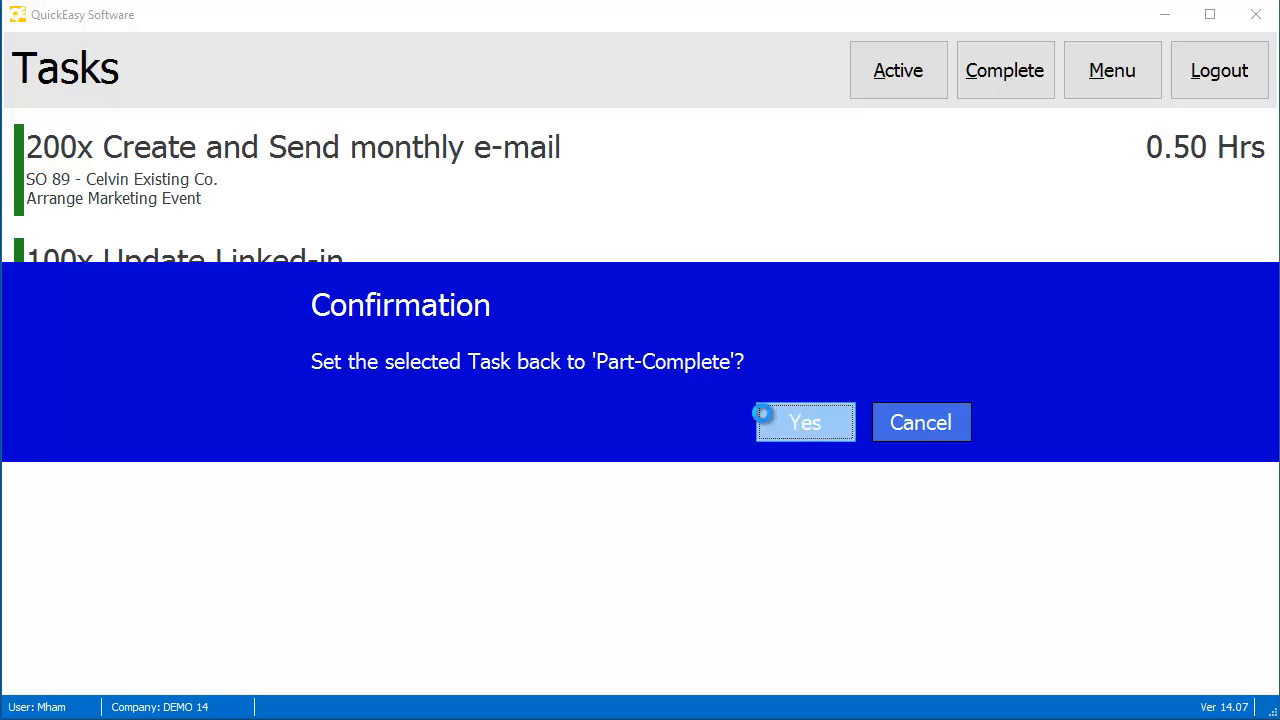
pyautogui.click(804, 422)
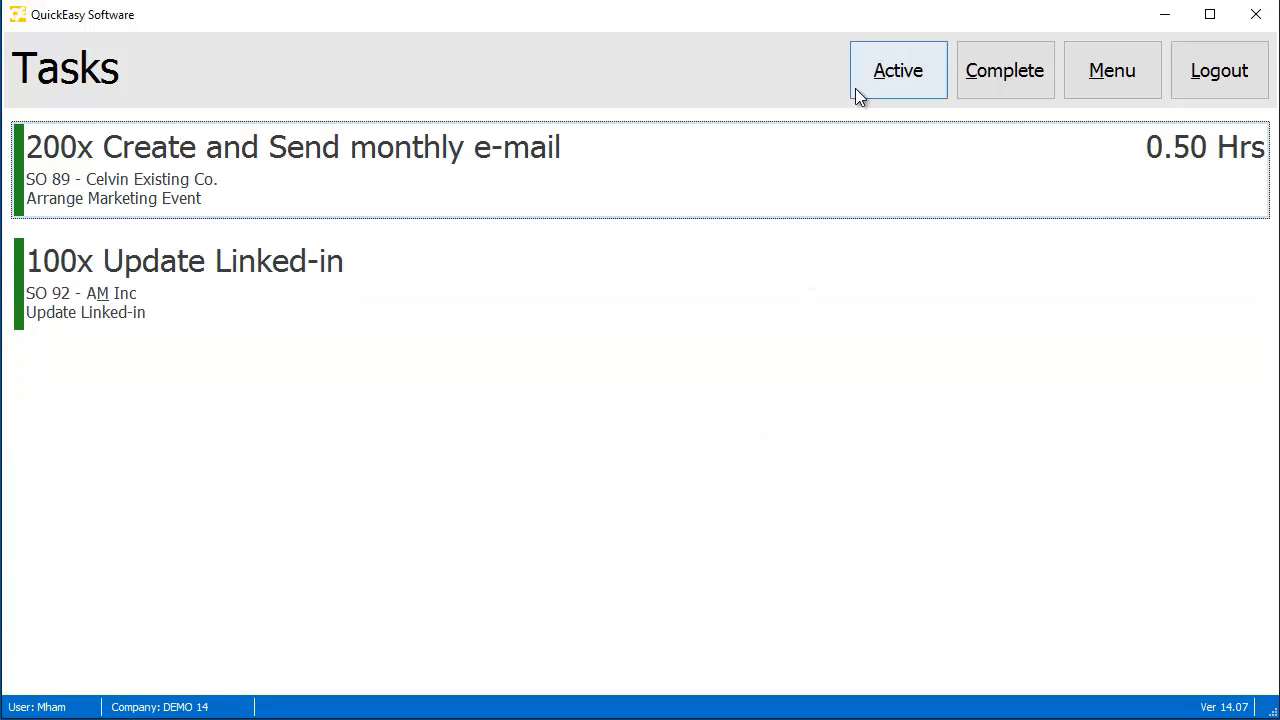
pyautogui.click(896, 70)
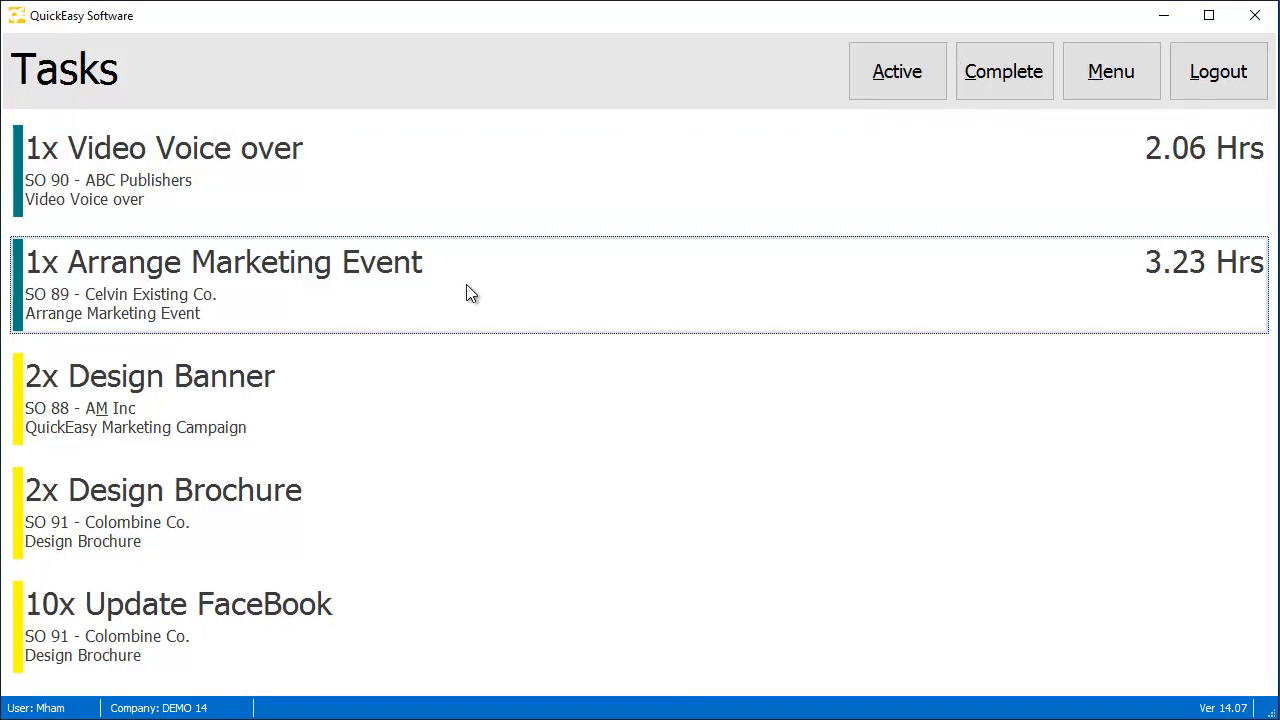
# View Arrange Marketing Event's timekeeping showing the 13:00–14:00 'Query sent to Customer' entry.
pyautogui.rightClick(470, 290)
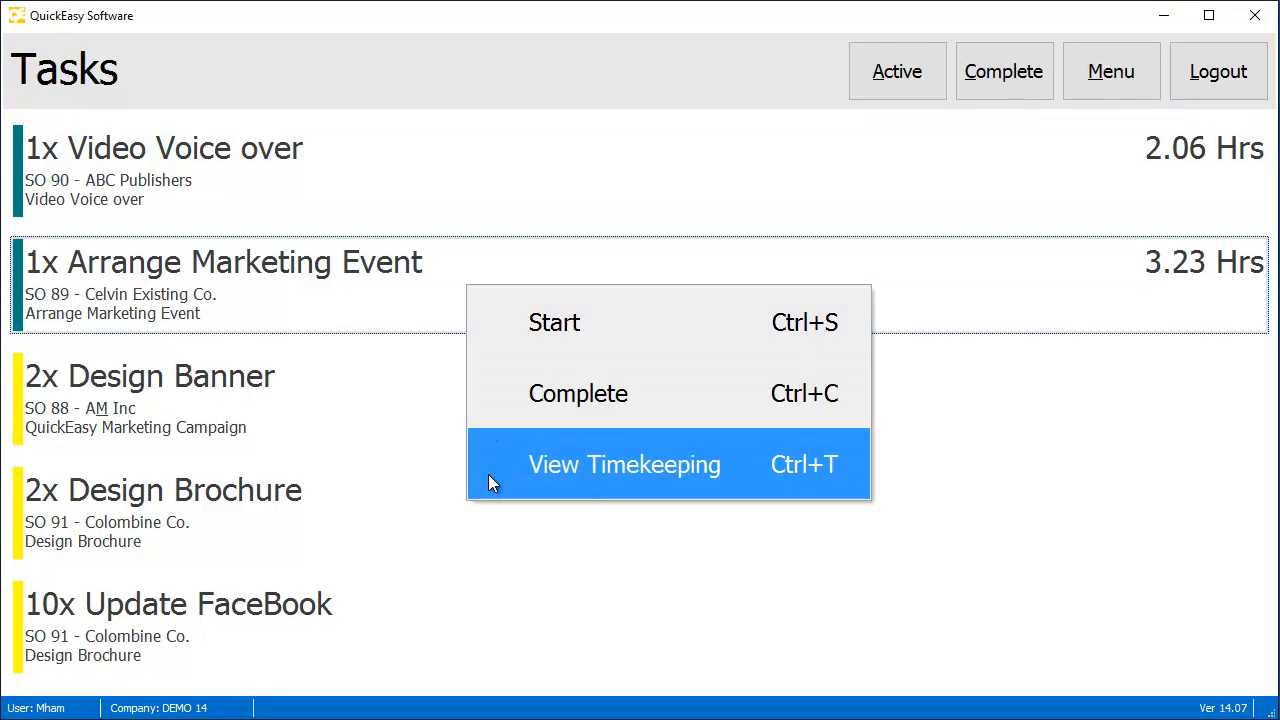
pyautogui.click(624, 464)
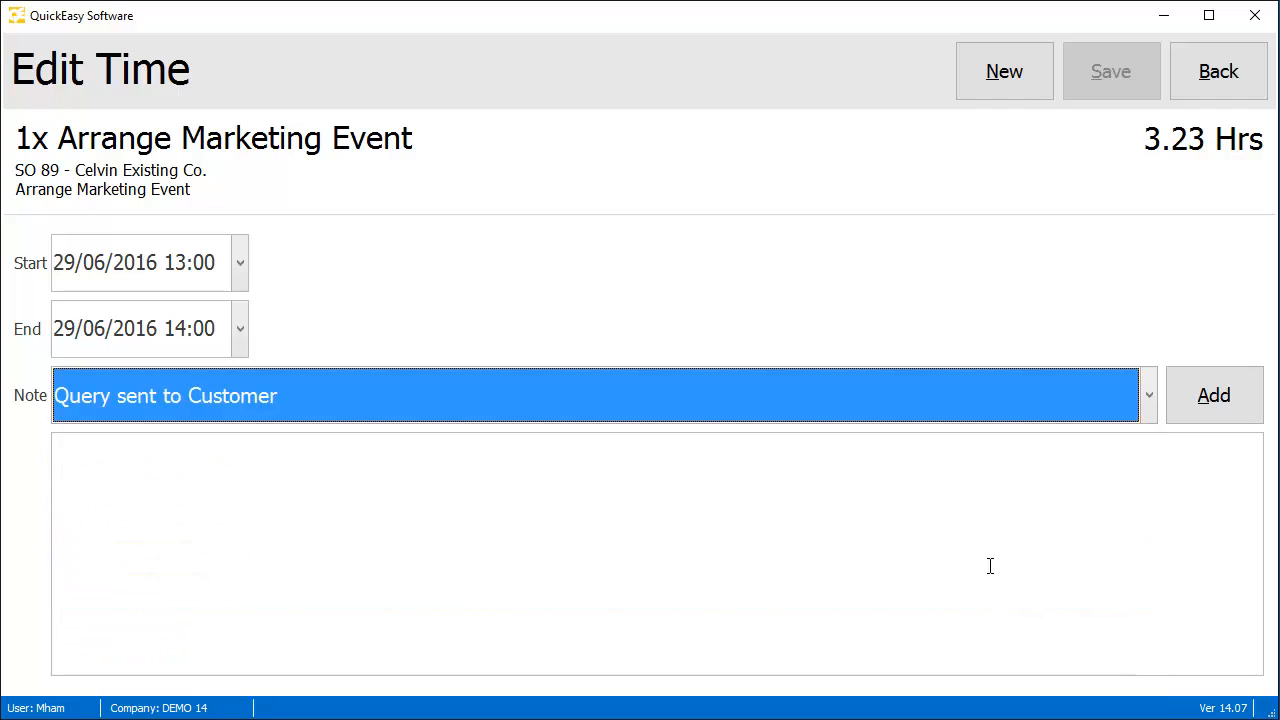
pyautogui.click(1212, 396)
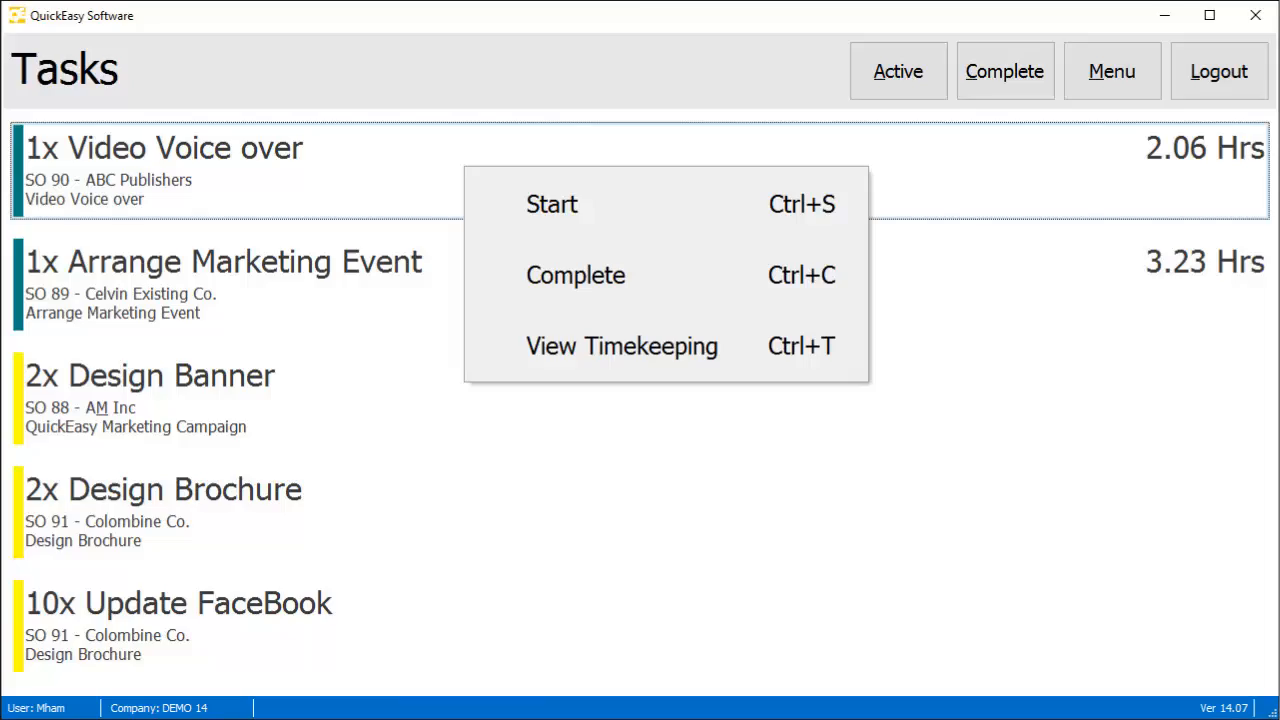
# Dismiss the task options and land back on the Tasks list with five open tasks.
pyautogui.click(1112, 72)
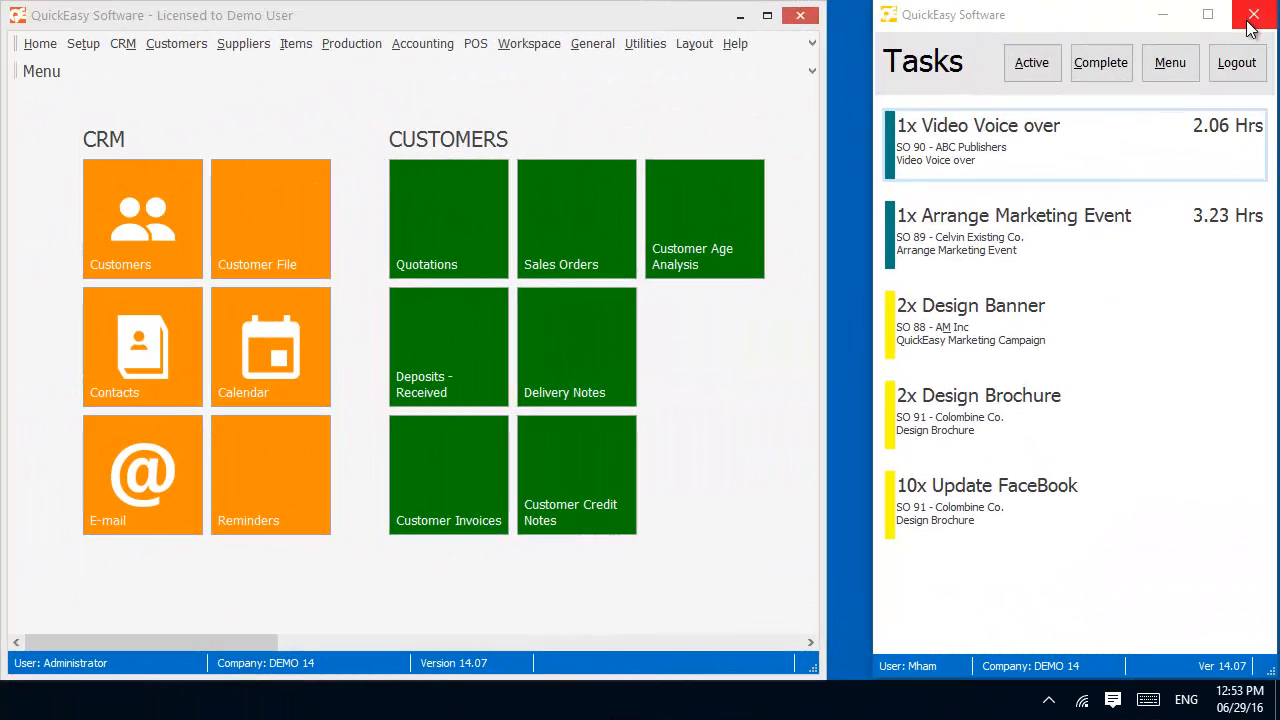